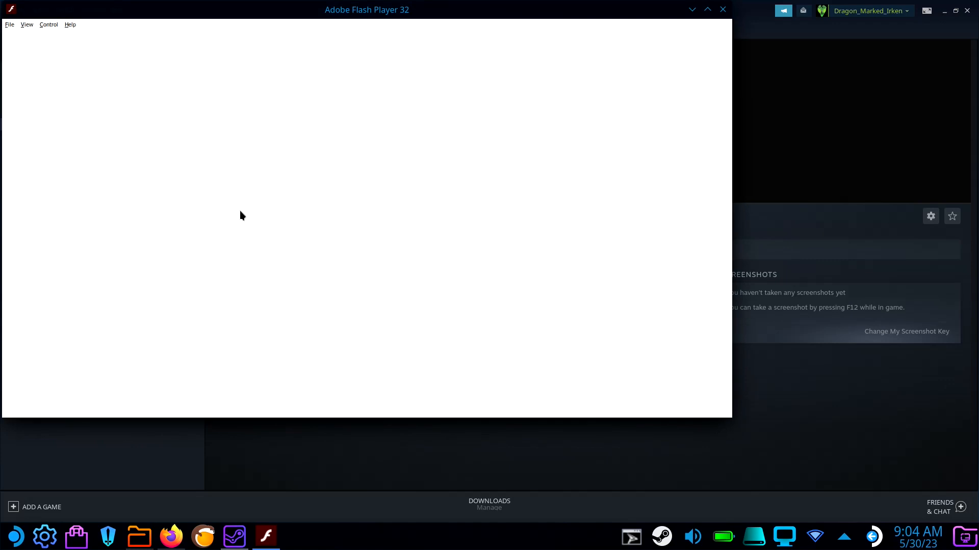
{"action": "mouse_move", "coordinate": [251, 206]}
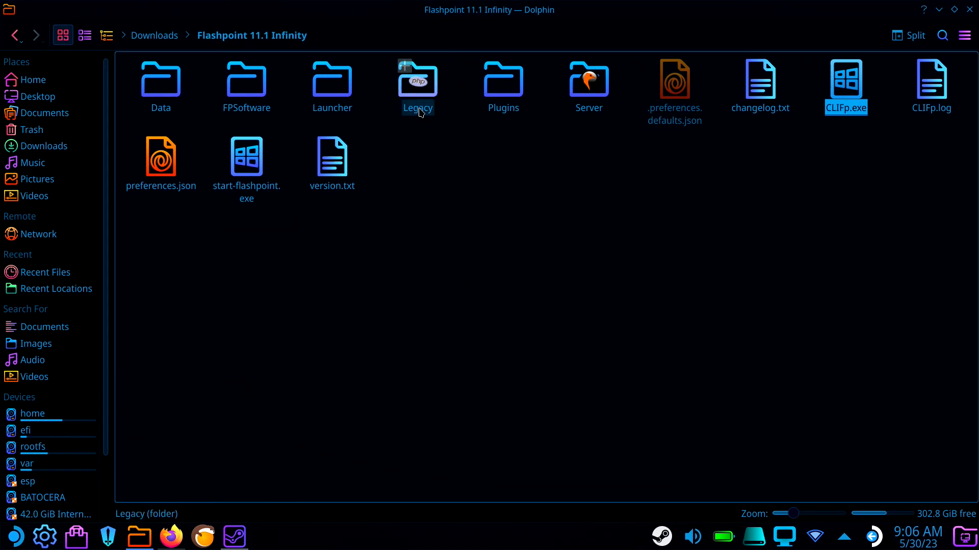
Open the Legacy folder, then its htdocs subfolder, in the Flashpoint 11.1 Infinity files
{"action": "double_click", "coordinate": [417, 78]}
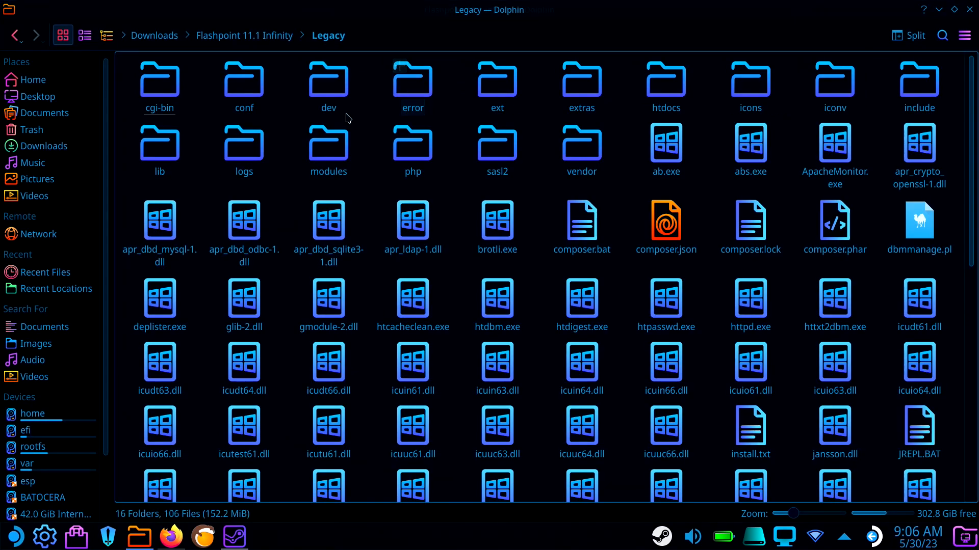
{"action": "left_click", "coordinate": [666, 81]}
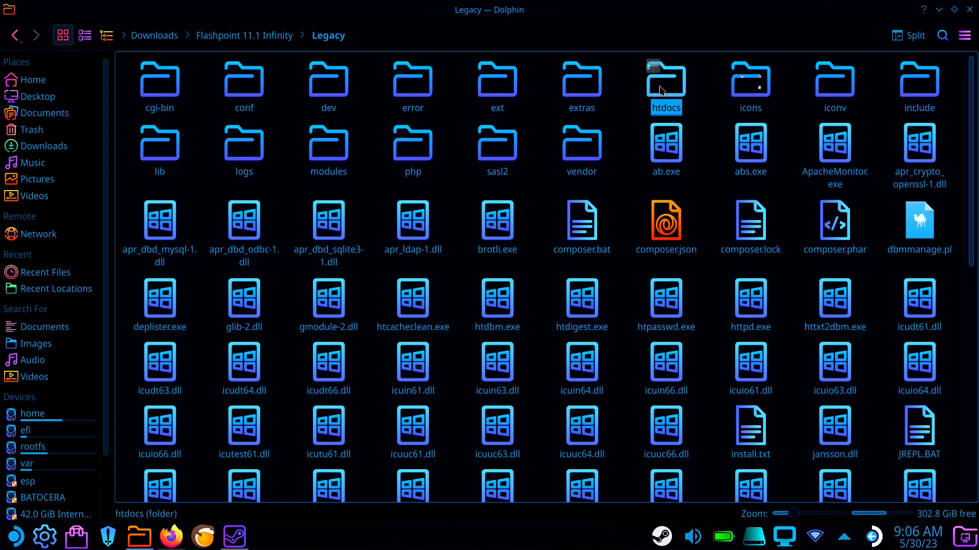
{"action": "double_click", "coordinate": [665, 81]}
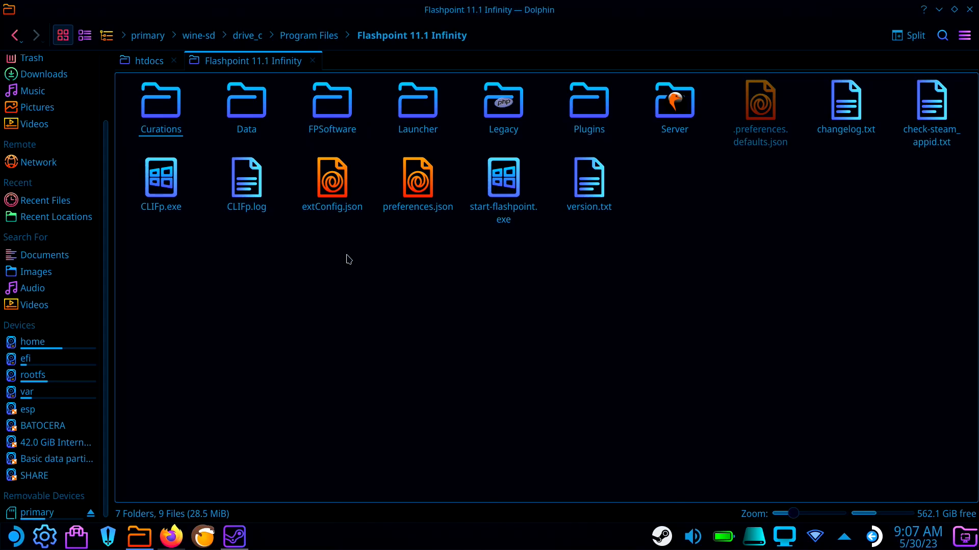
{"action": "mouse_move", "coordinate": [357, 256]}
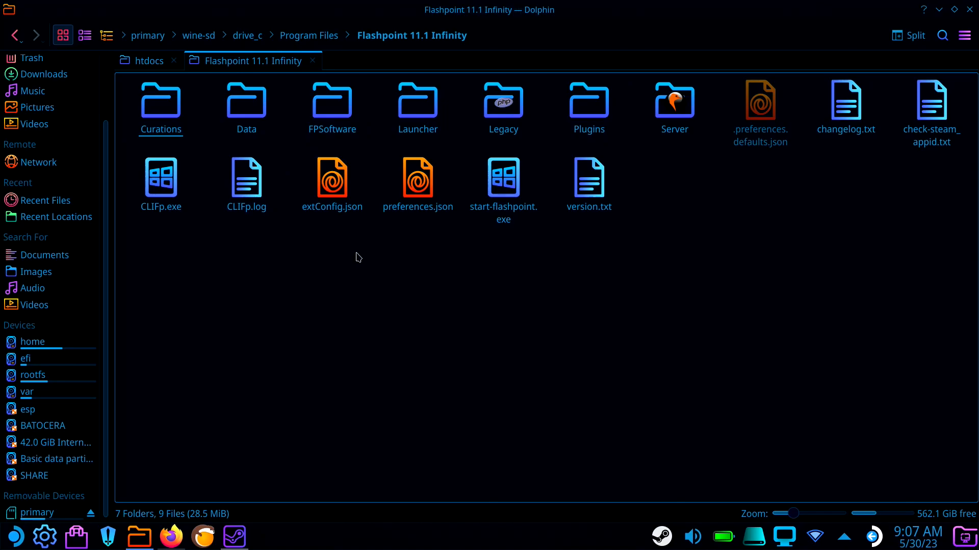